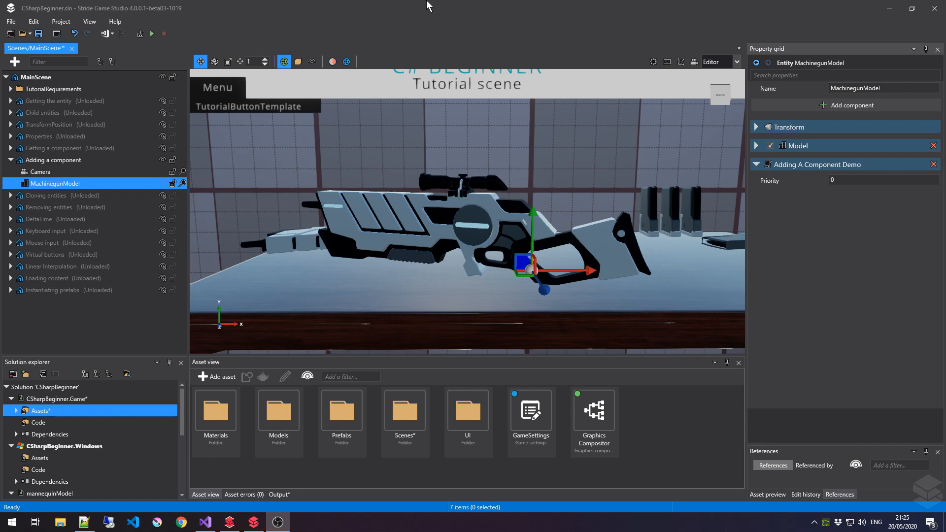
pyautogui.moveTo(466, 15)
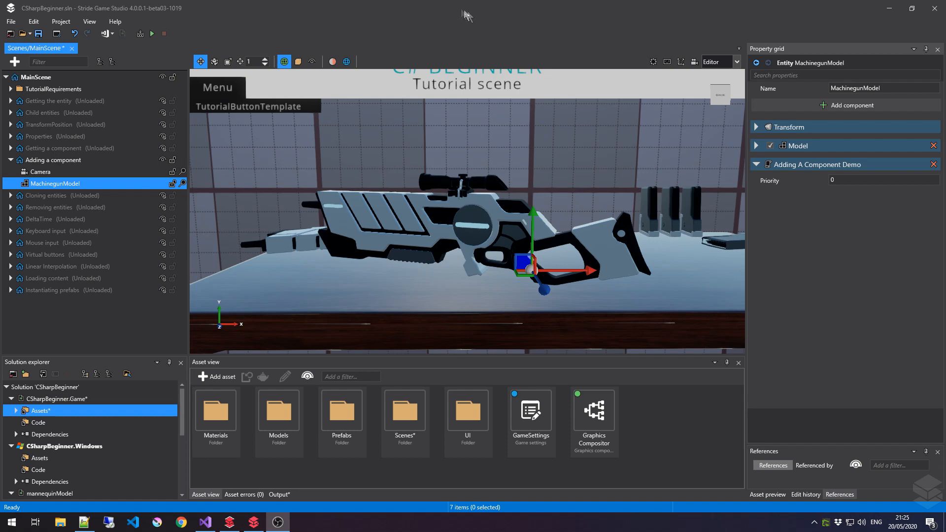
# Step: Write var ammoComponent1 = new AmmoComponent(); at the top of Start()
pyautogui.click(851, 106)
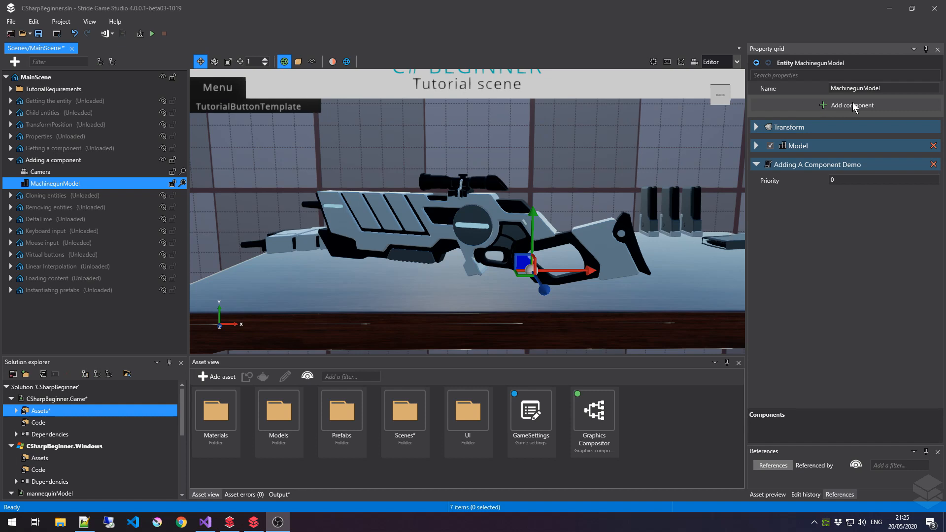
pyautogui.moveTo(851, 100)
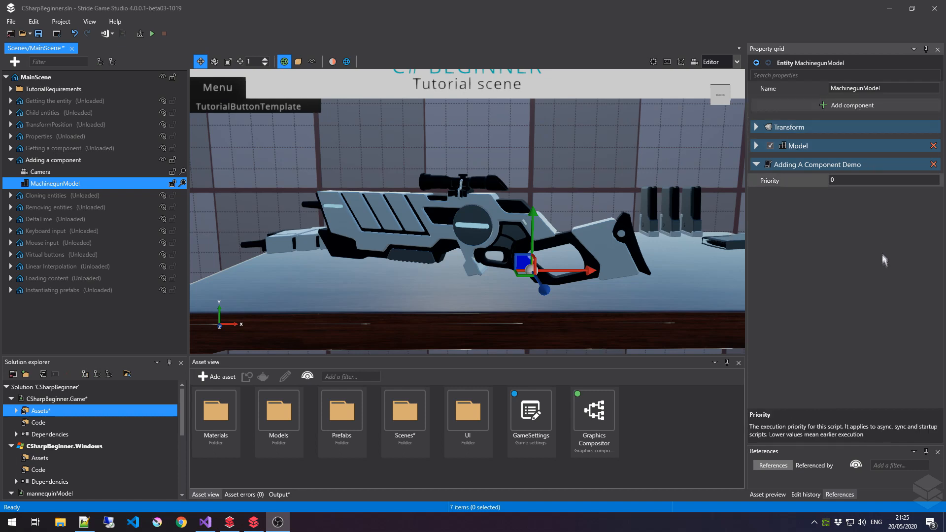
pyautogui.moveTo(854, 275)
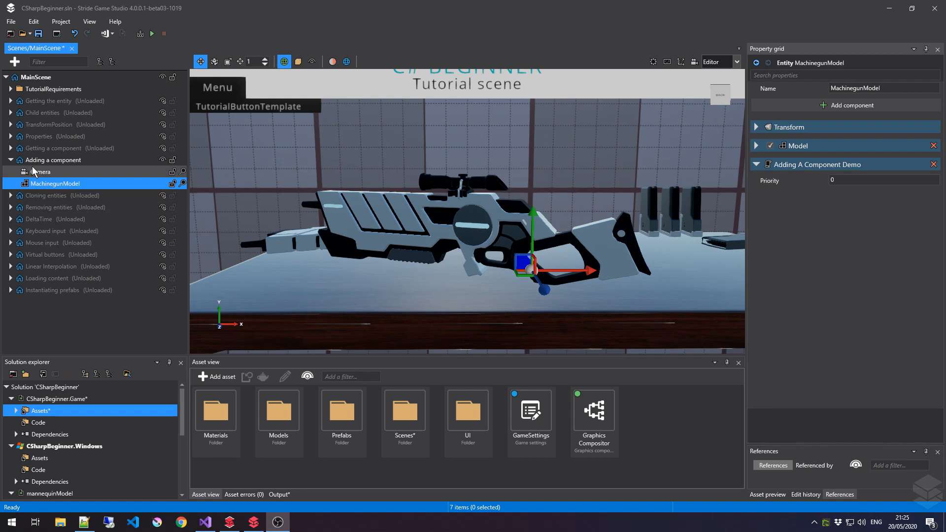
pyautogui.moveTo(35, 192)
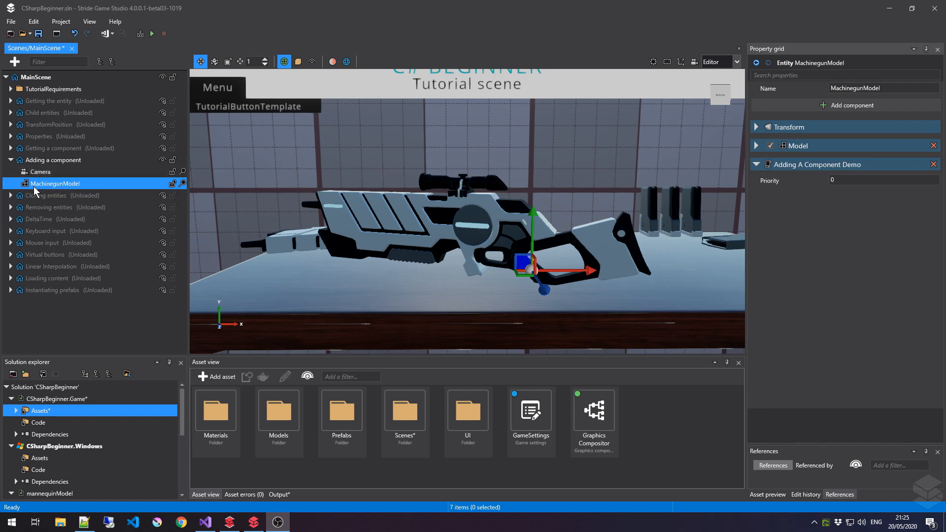
pyautogui.moveTo(773, 181)
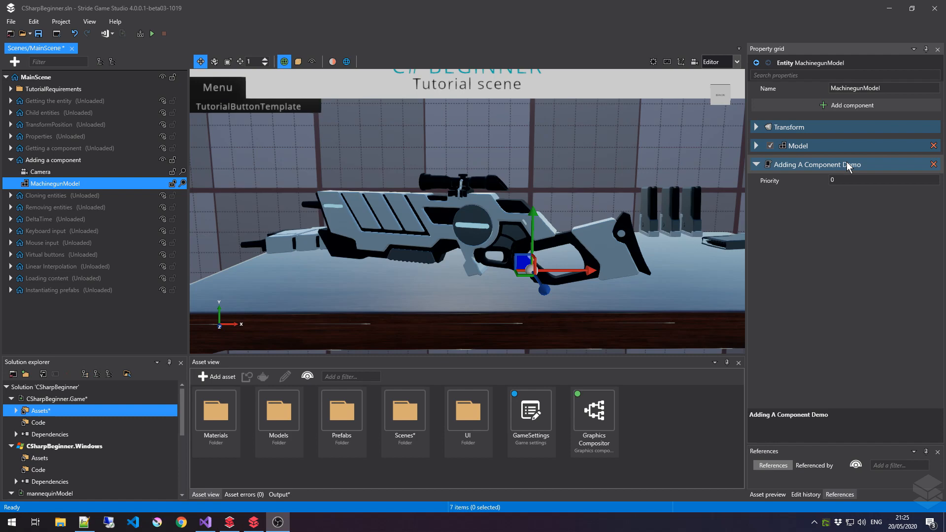
pyautogui.click(205, 523)
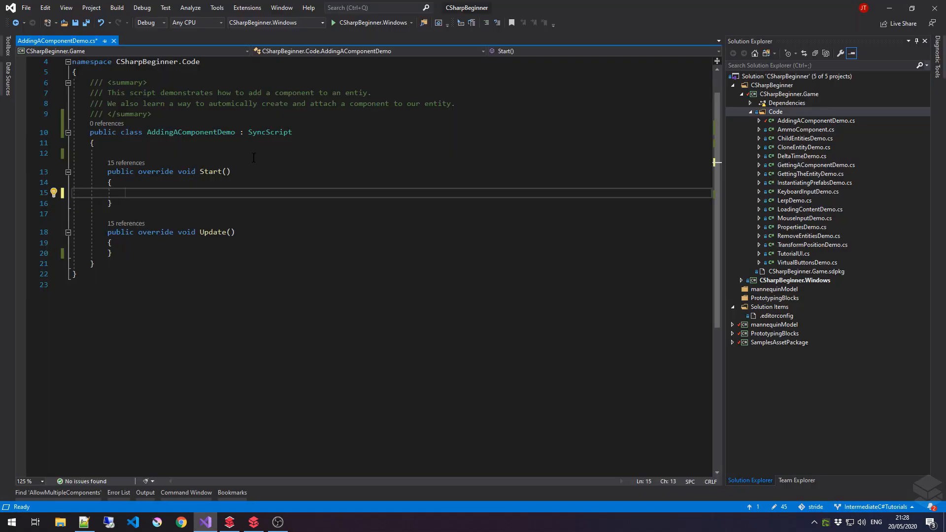
pyautogui.write('var ammoComponent1 = n')
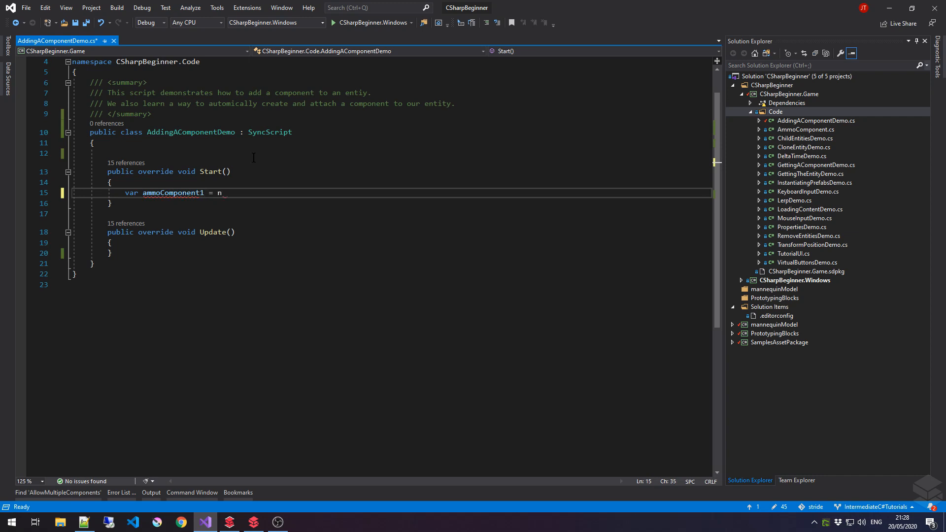
pyautogui.write('ew AmmoComponent')
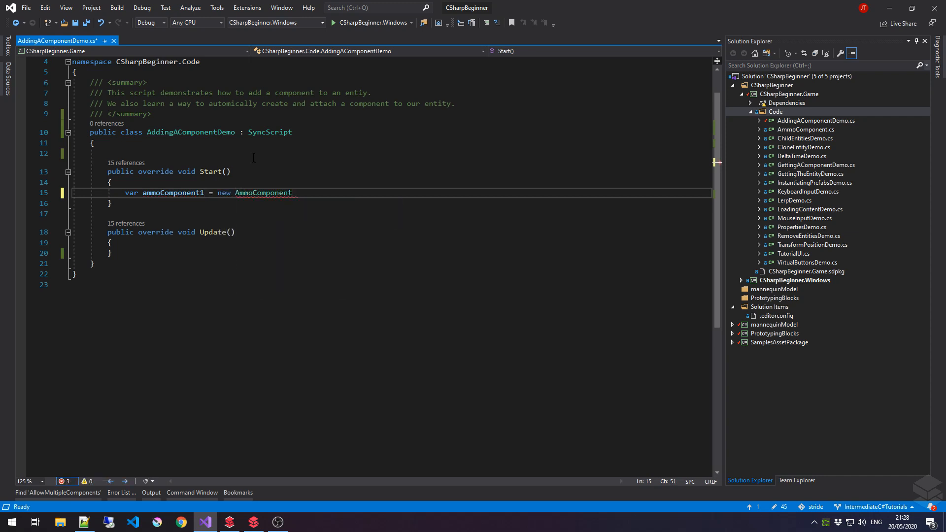
pyautogui.doubleClick(263, 192)
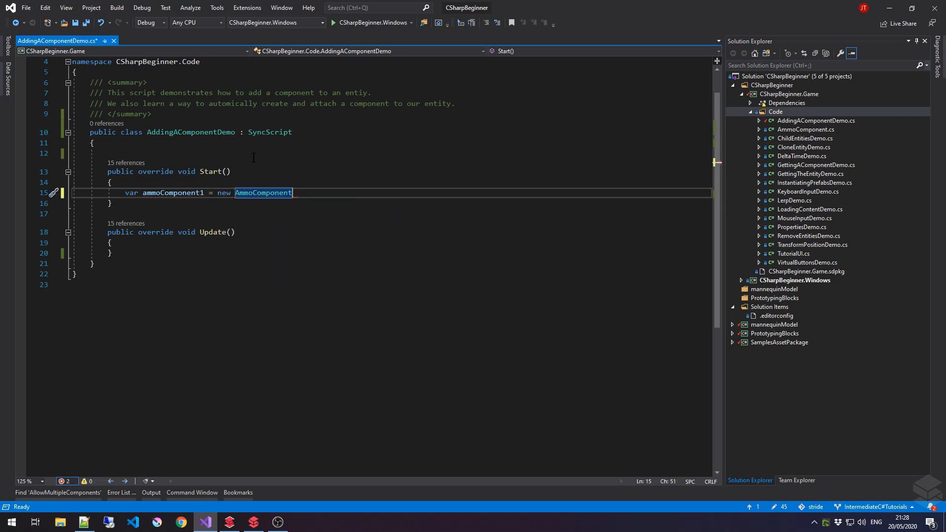
pyautogui.write('();')
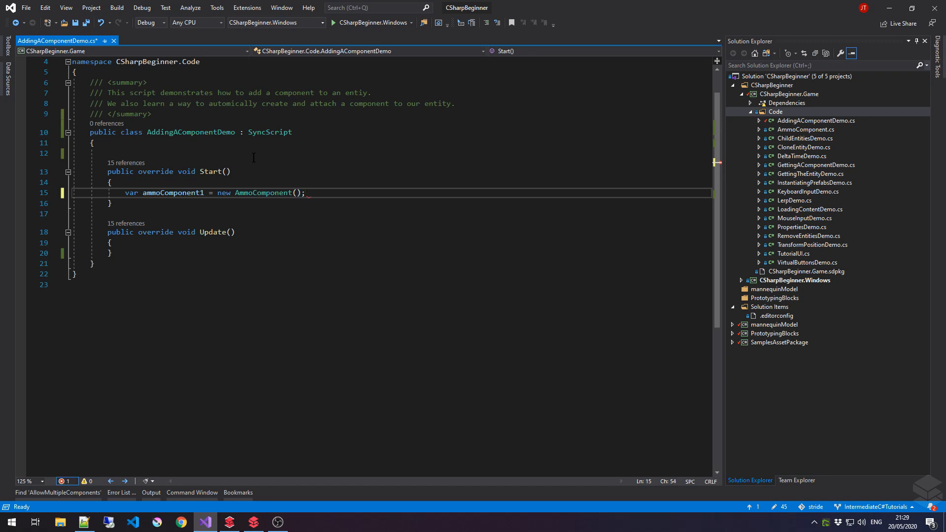
# Step: Add ammoComponent1 to the entity with Entity.Add(ammoComponent1); on the next line
pyautogui.write('Entity.Add')
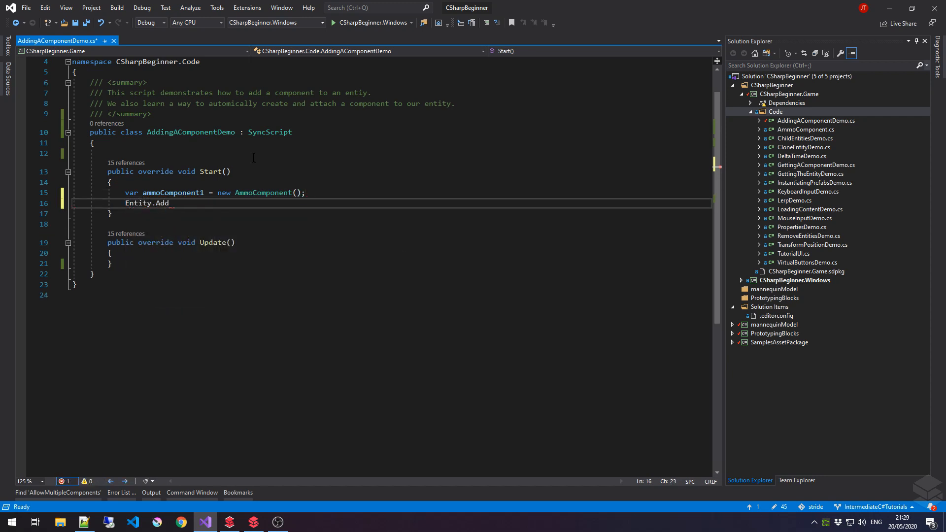
pyautogui.write('(ammoComponent1);')
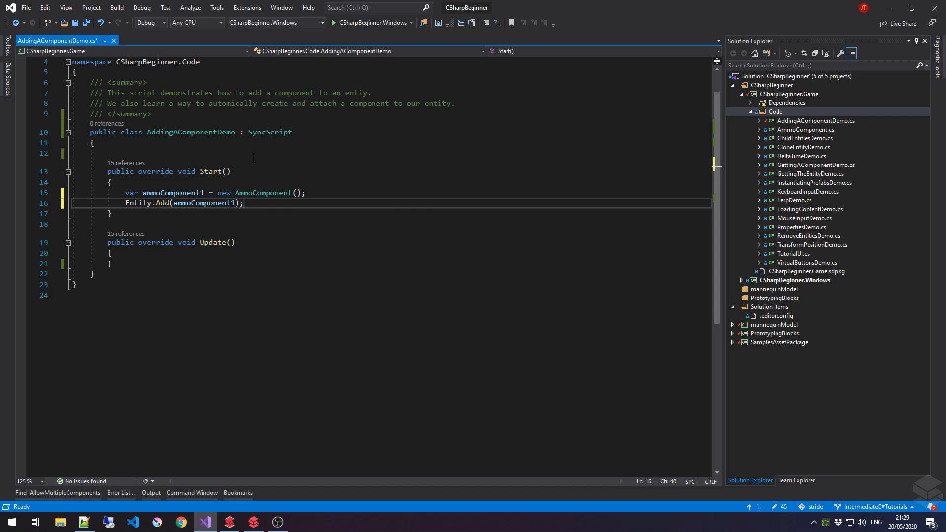
pyautogui.press('Return')
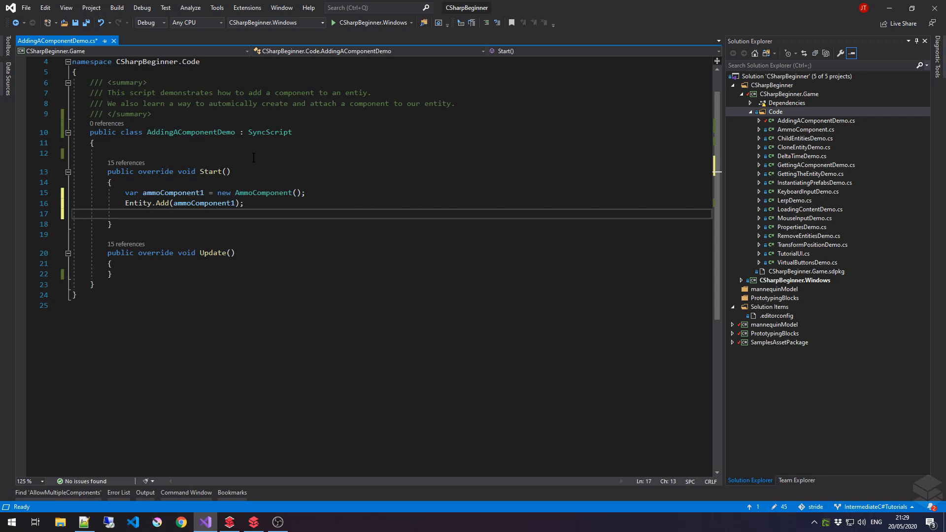
# Step: Create ammoComponent2 as a new AmmoComponent and add it with Entity.Add(ammoComponent2);
pyautogui.click(125, 214)
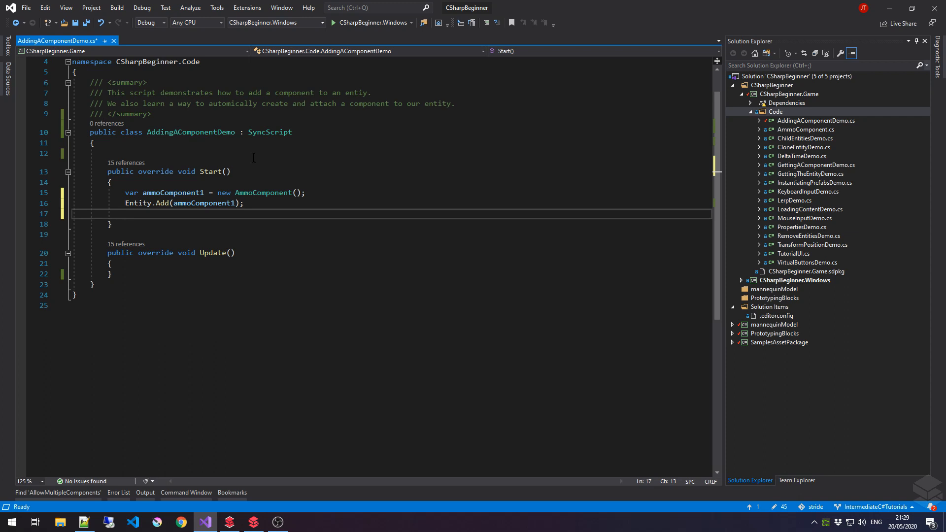
pyautogui.press('Enter')
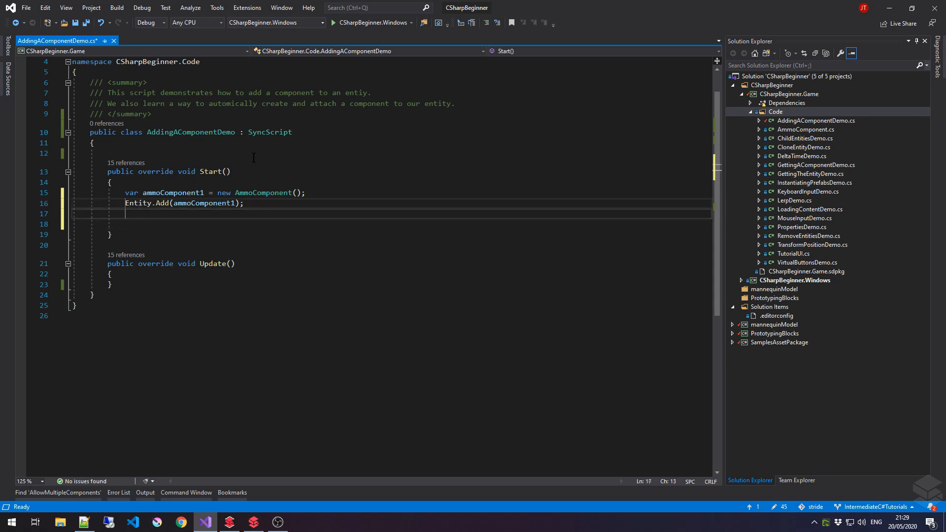
pyautogui.write('Entity.Add(ammoComponent1);')
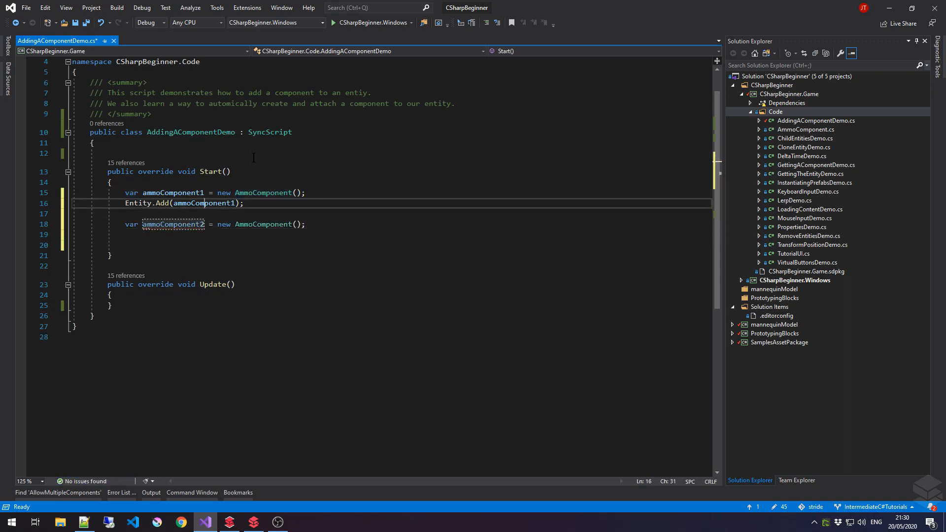
pyautogui.write('Entity.Add(ammoComponent1);')
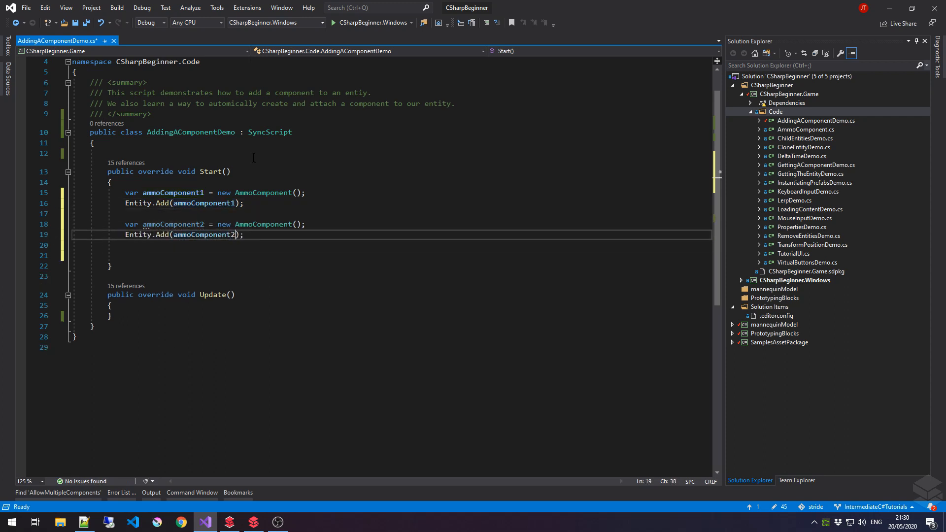
pyautogui.press('enter')
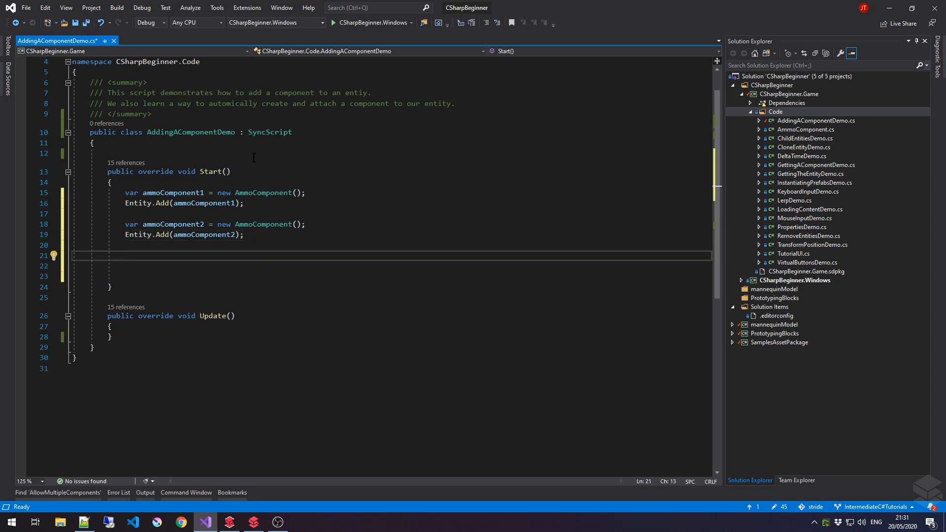
# Step: Write Entity.RemoveAll<AmmoComponent>(); on line 21 using IntelliSense
pyautogui.click(125, 255)
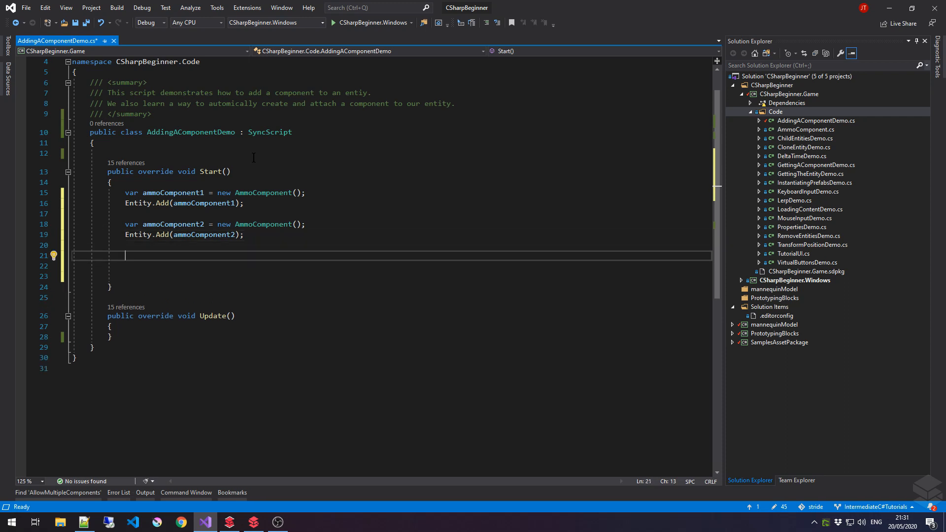
pyautogui.write('Entity')
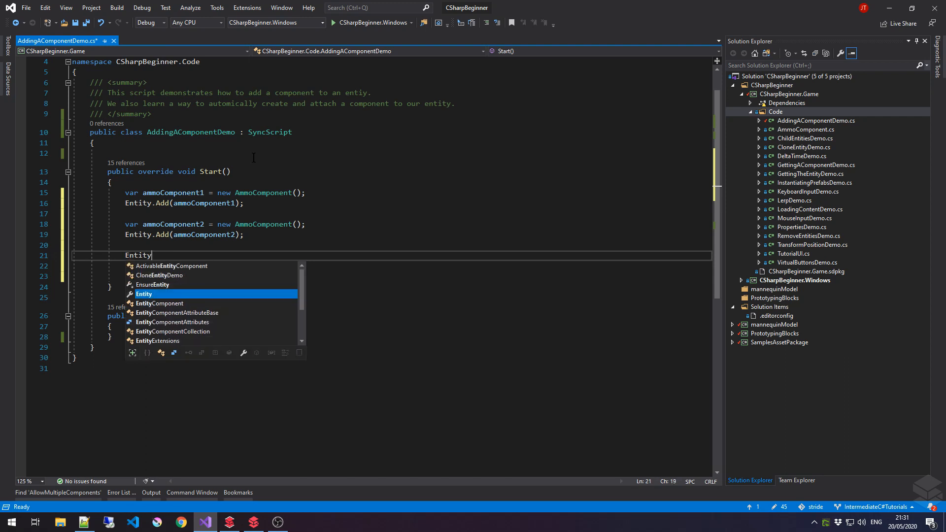
pyautogui.write('.removeAll')
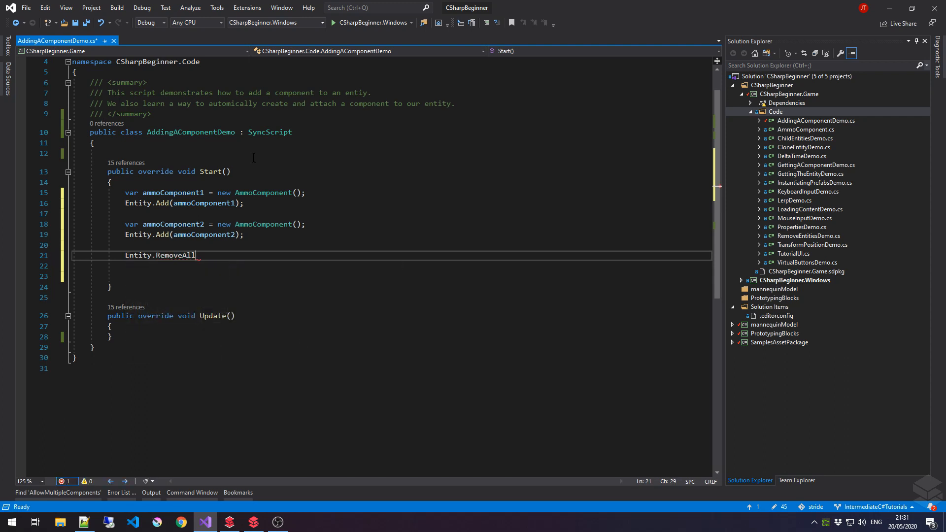
pyautogui.write('()')
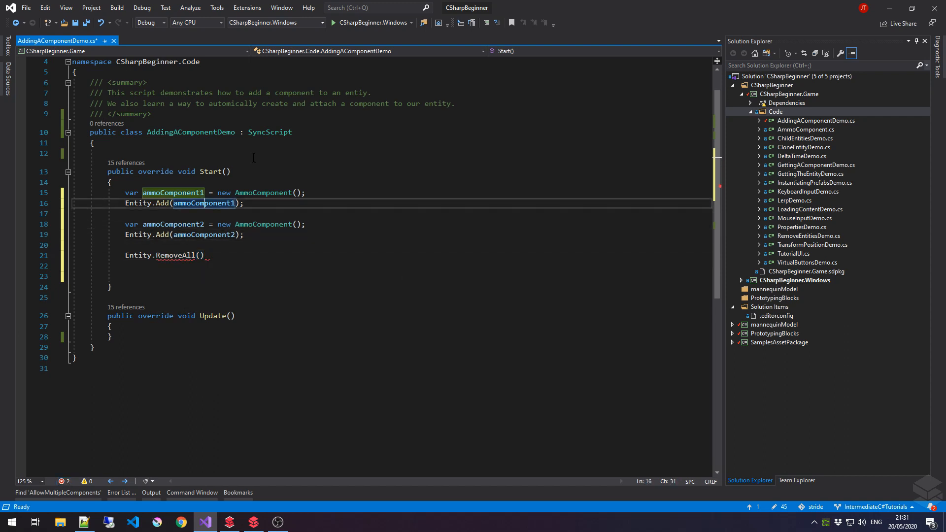
pyautogui.click(201, 255)
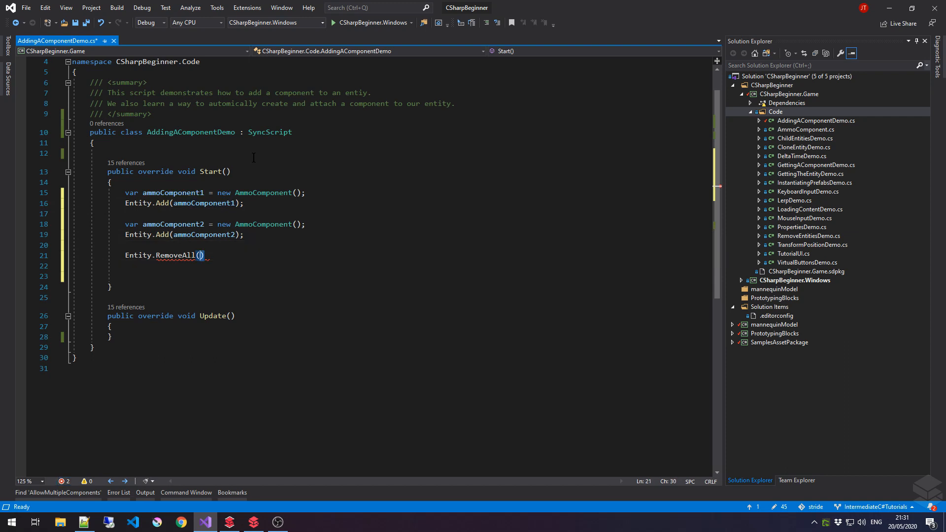
pyautogui.write('<AmmoComponent>*')
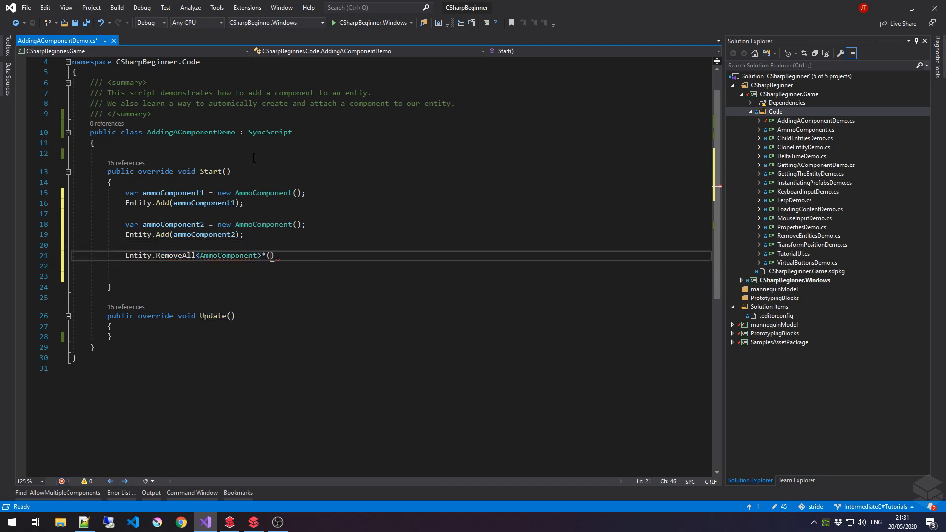
pyautogui.write(';')
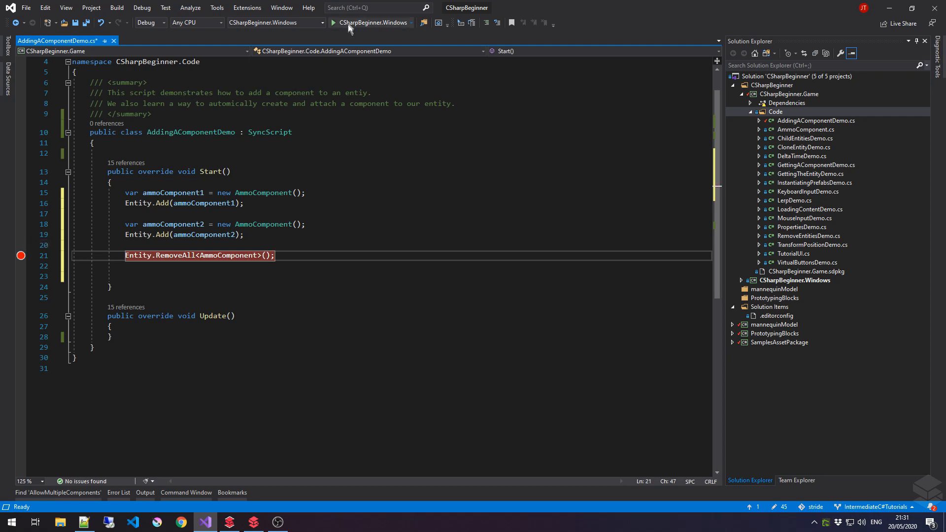
pyautogui.moveTo(370, 22)
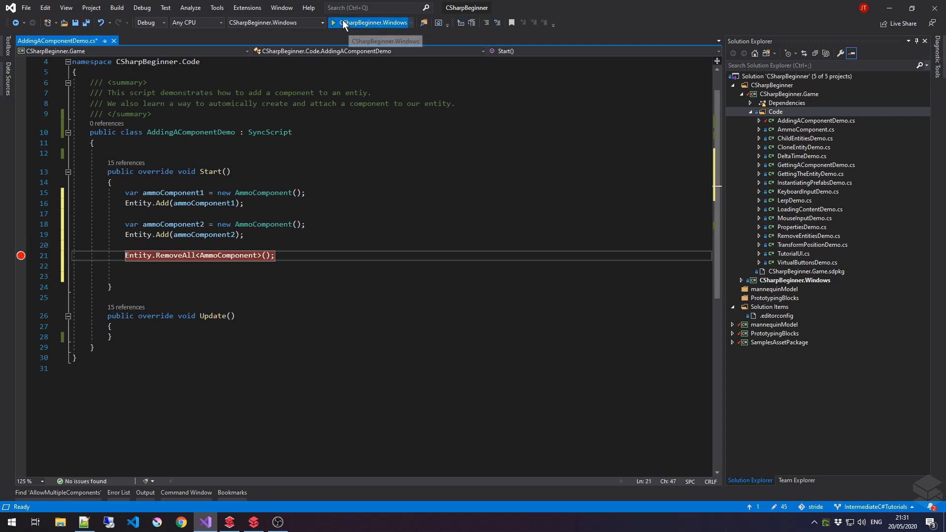
# Step: Run CSharpBeginner.Windows under the debugger until it pauses at the RemoveAll breakpoint
pyautogui.click(332, 23)
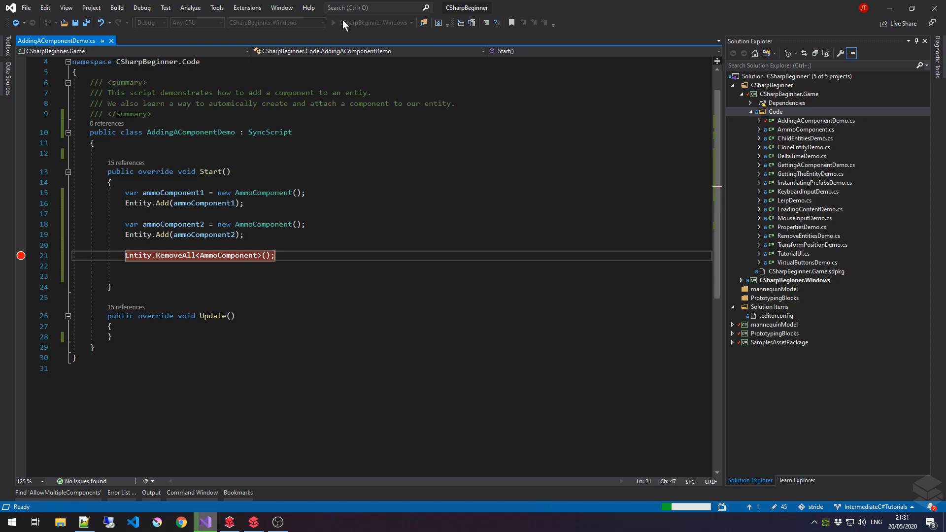
pyautogui.click(332, 23)
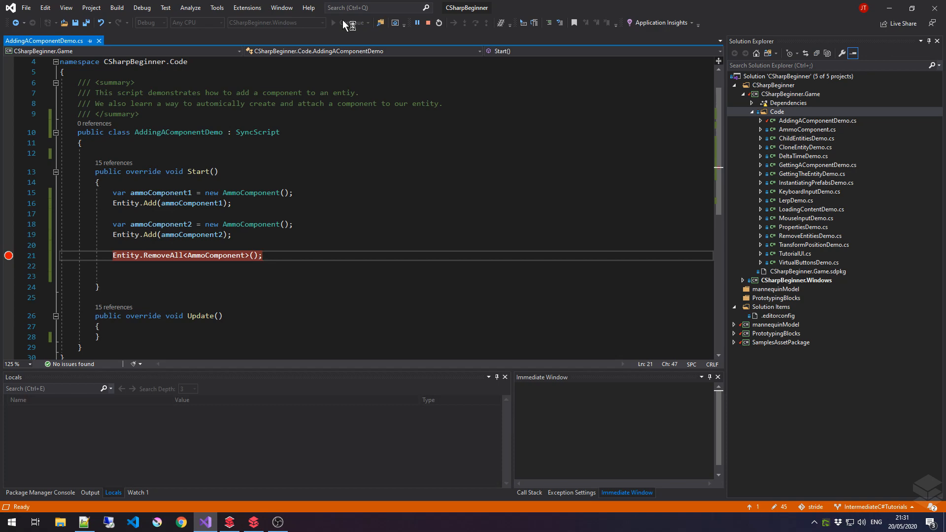
pyautogui.click(332, 22)
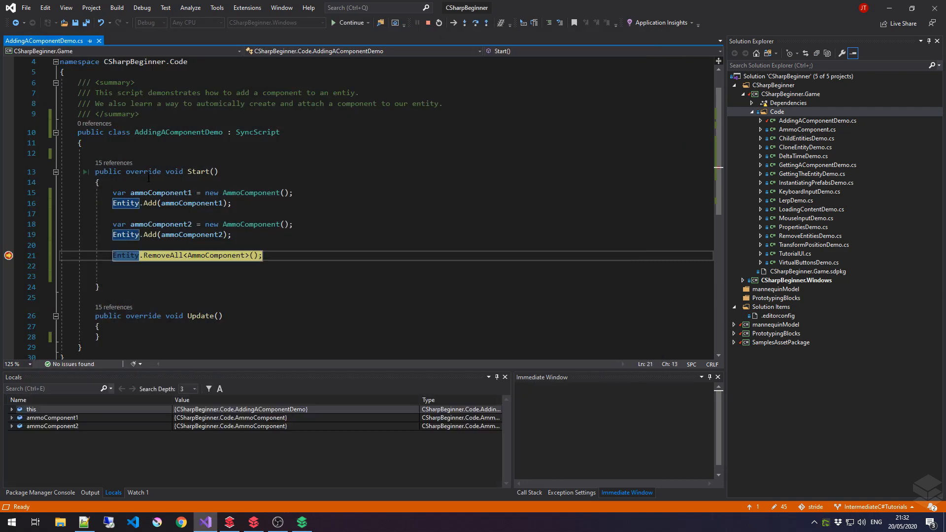
pyautogui.moveTo(185, 203)
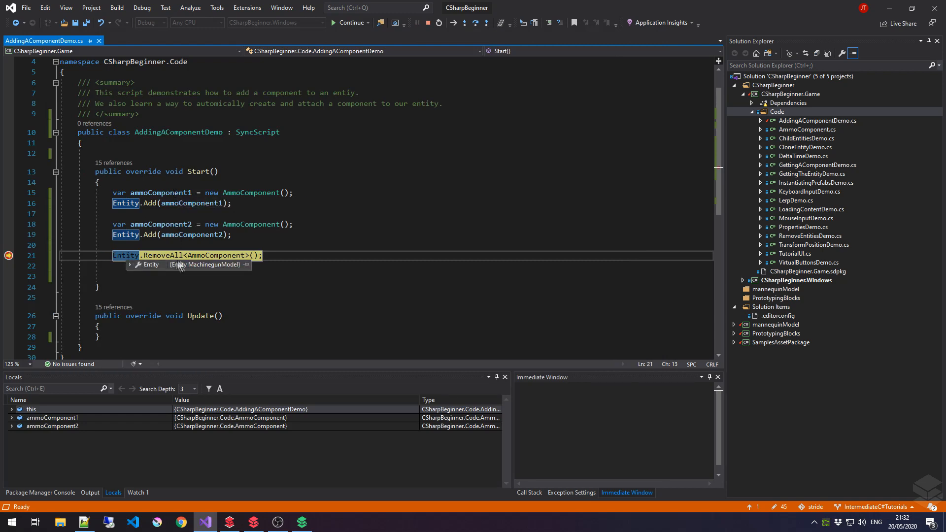
pyautogui.moveTo(212, 255)
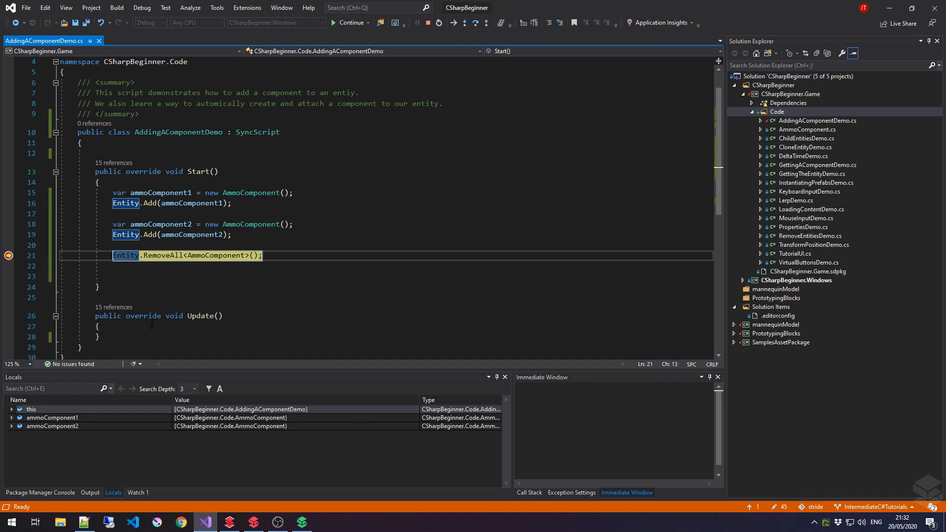
pyautogui.moveTo(126, 234)
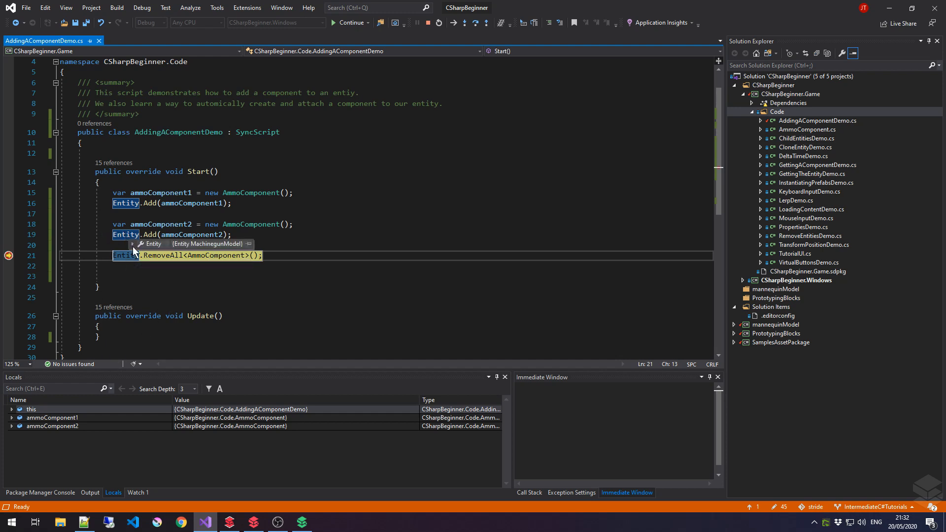
pyautogui.click(132, 244)
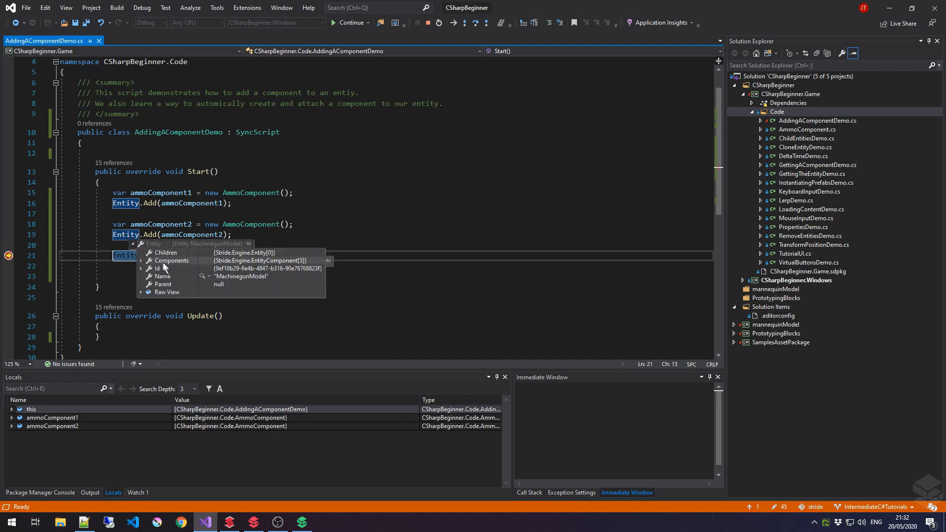
pyautogui.click(141, 260)
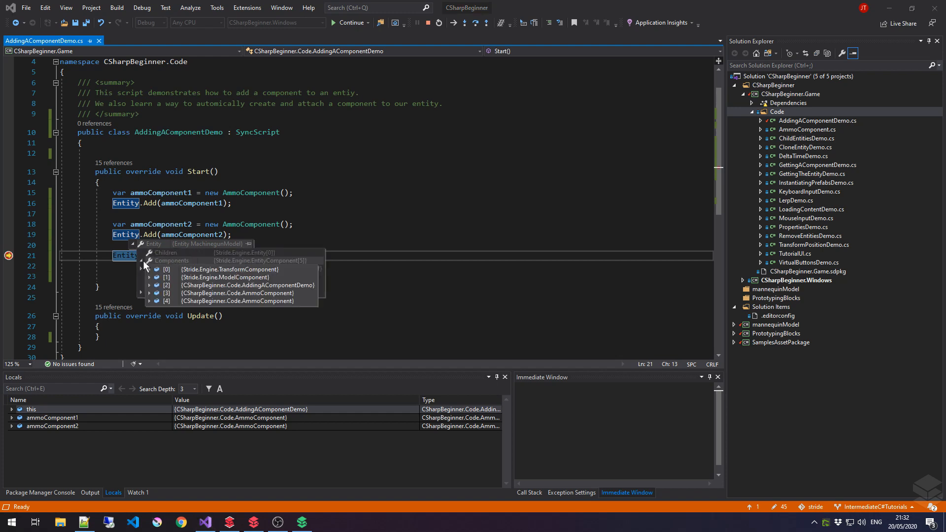
pyautogui.moveTo(256, 269)
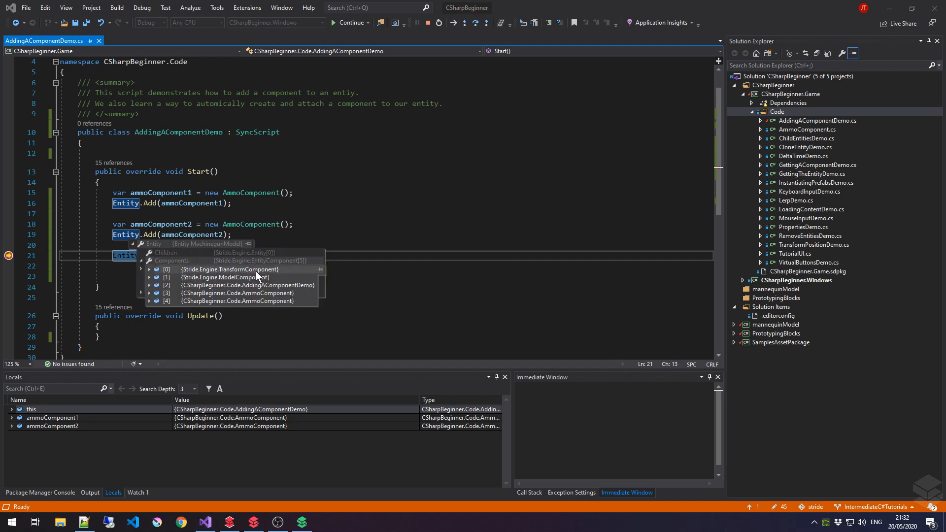
pyautogui.moveTo(228, 275)
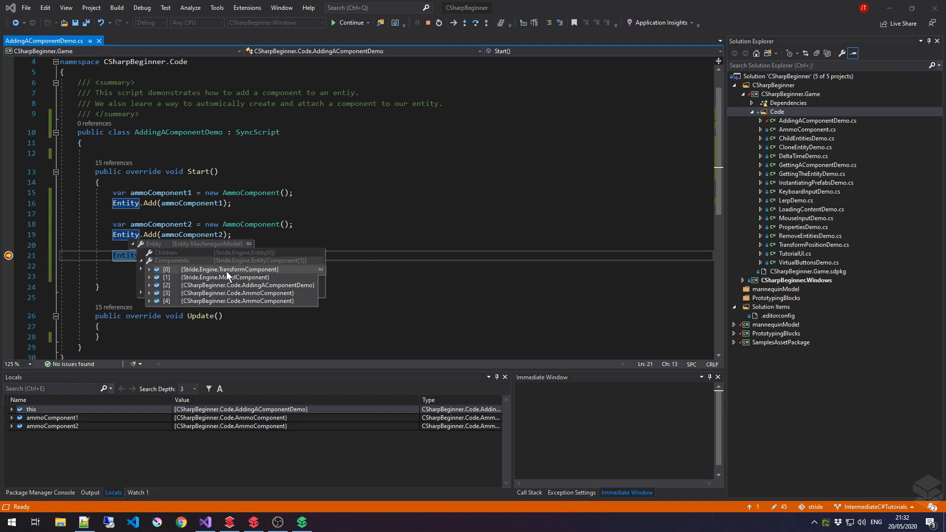
pyautogui.moveTo(252, 284)
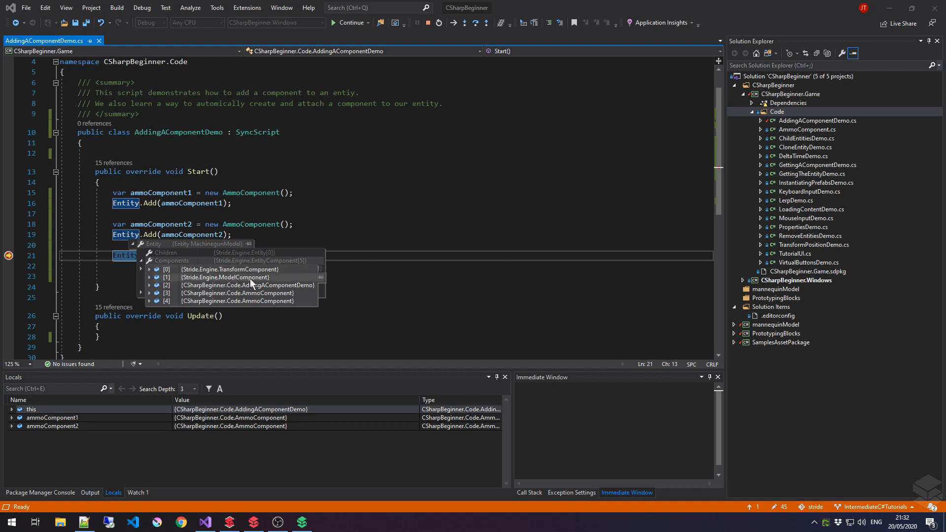
pyautogui.moveTo(247, 284)
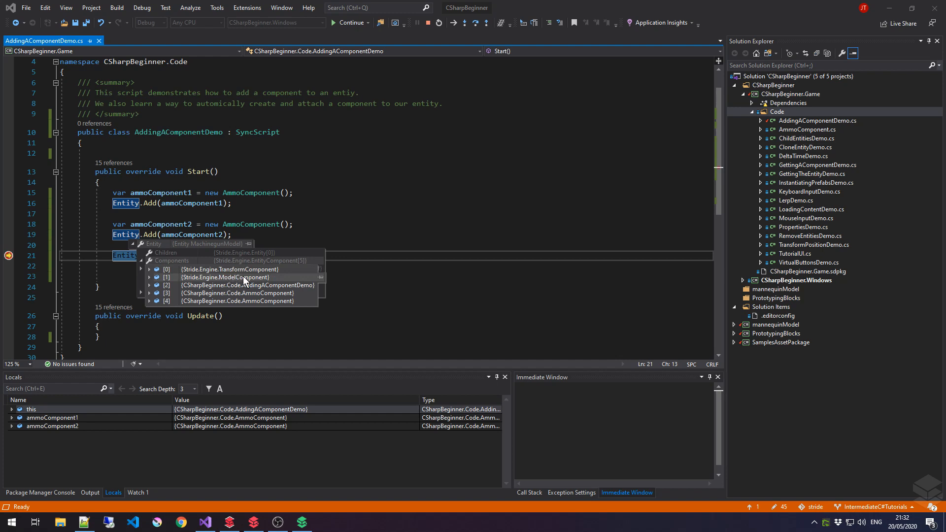
pyautogui.moveTo(259, 293)
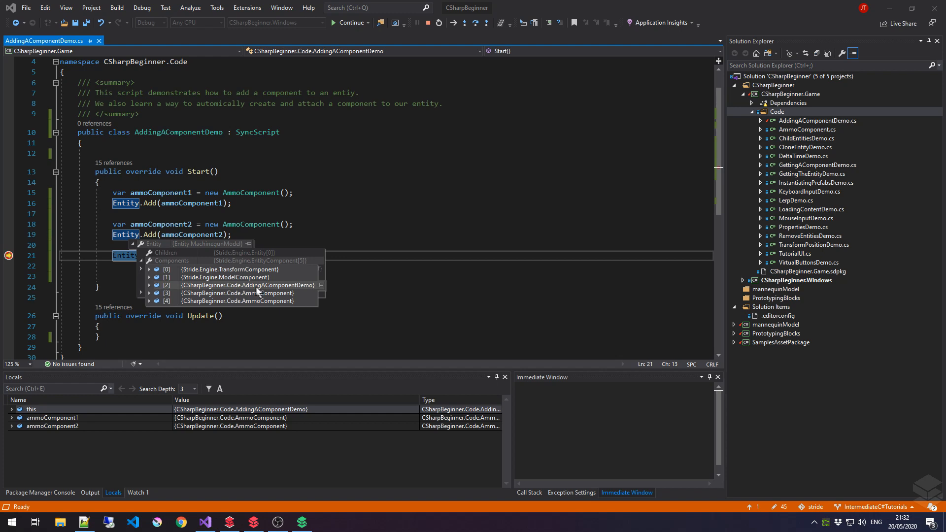
pyautogui.moveTo(306, 294)
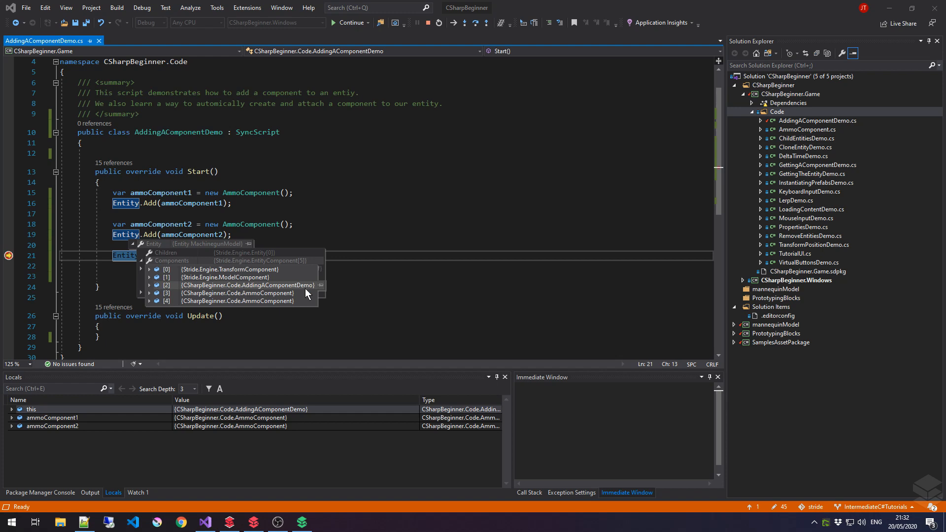
pyautogui.moveTo(295, 300)
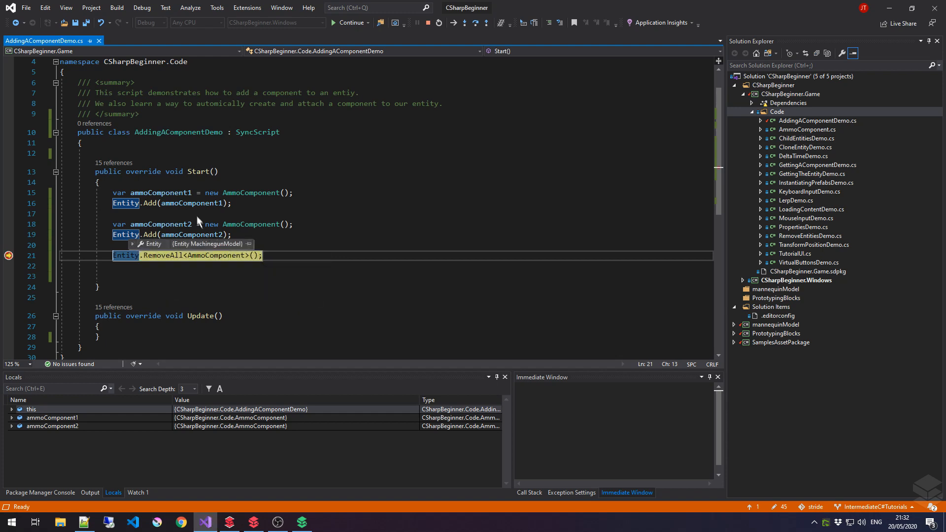
pyautogui.moveTo(177, 223)
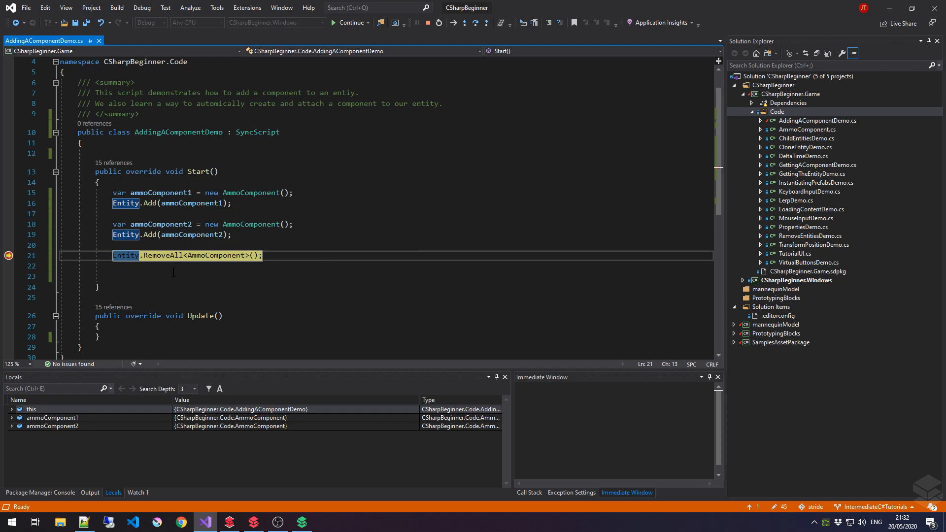
# Step: Step over RemoveAll, verify the entity has no AmmoComponents left, and stop debugging
pyautogui.press('F10')
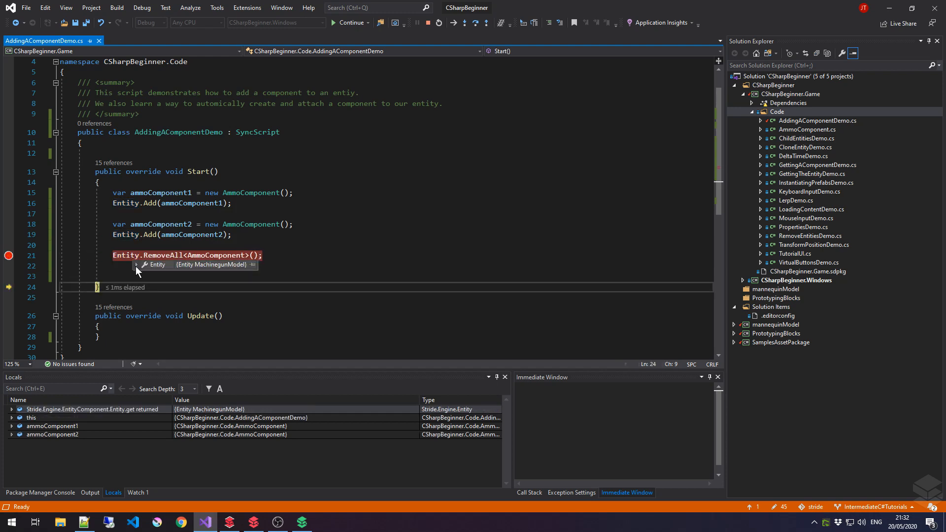
pyautogui.click(137, 266)
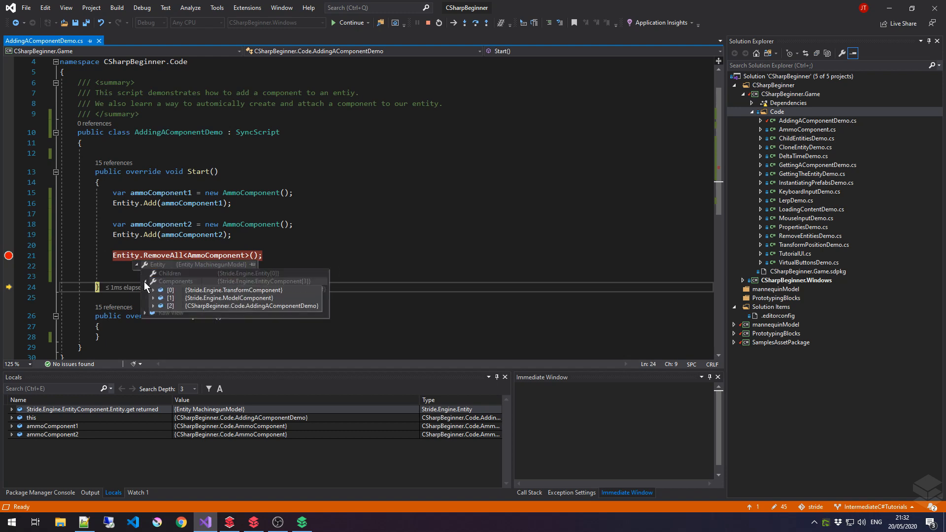
pyautogui.moveTo(185, 305)
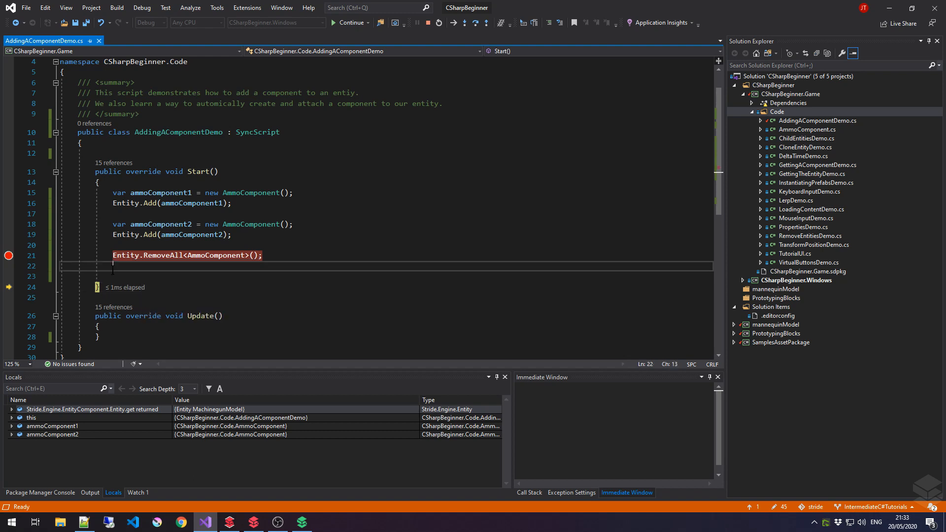
pyautogui.click(438, 22)
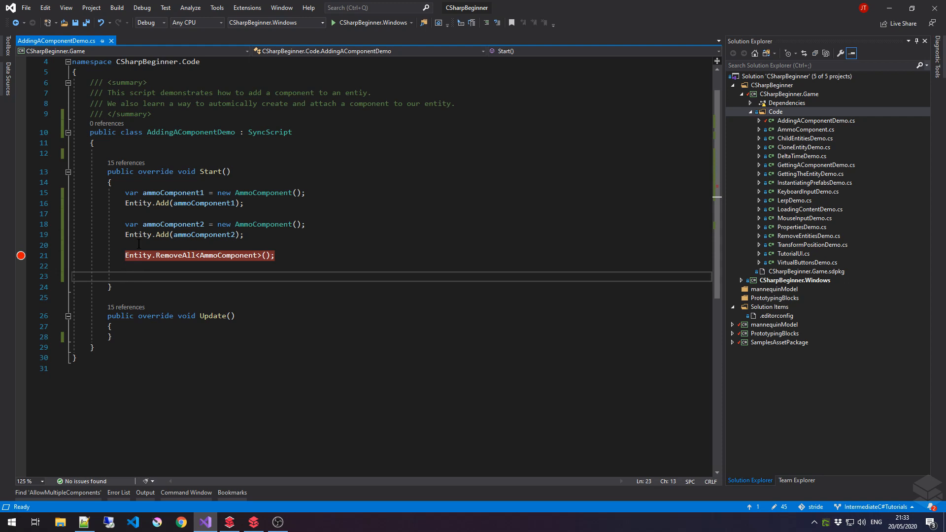
# Step: Write var ammoComponent3 = Entity.GetOrCreate<AmmoComponent>(); on line 23 with IntelliSense
pyautogui.click(125, 276)
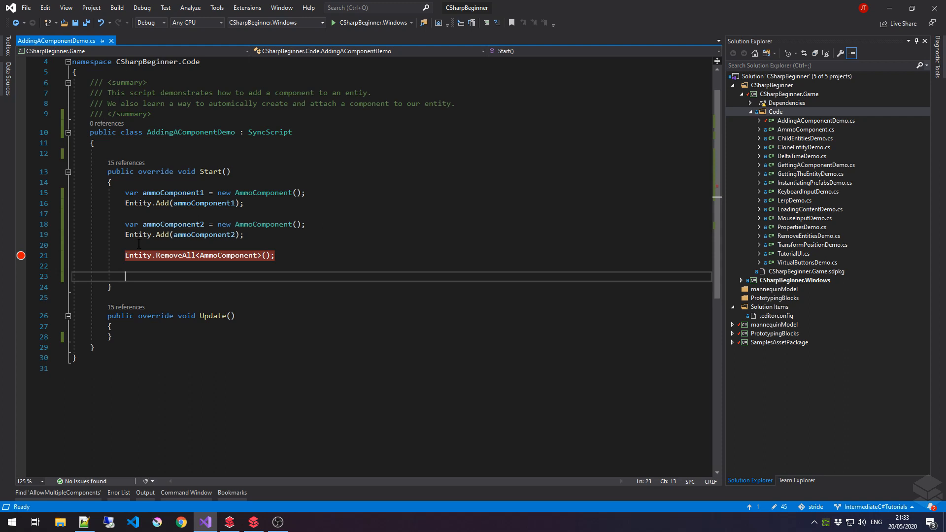
pyautogui.write('var')
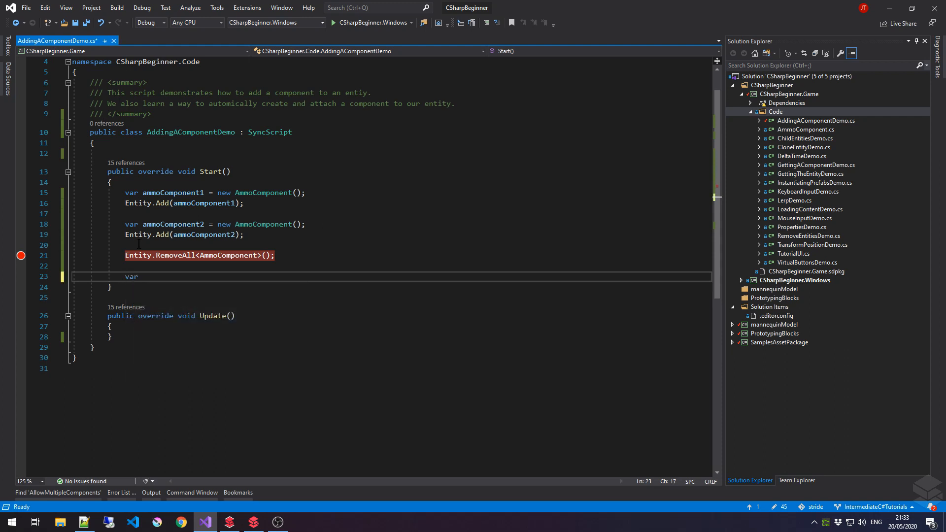
pyautogui.write('ammoCompoent3')
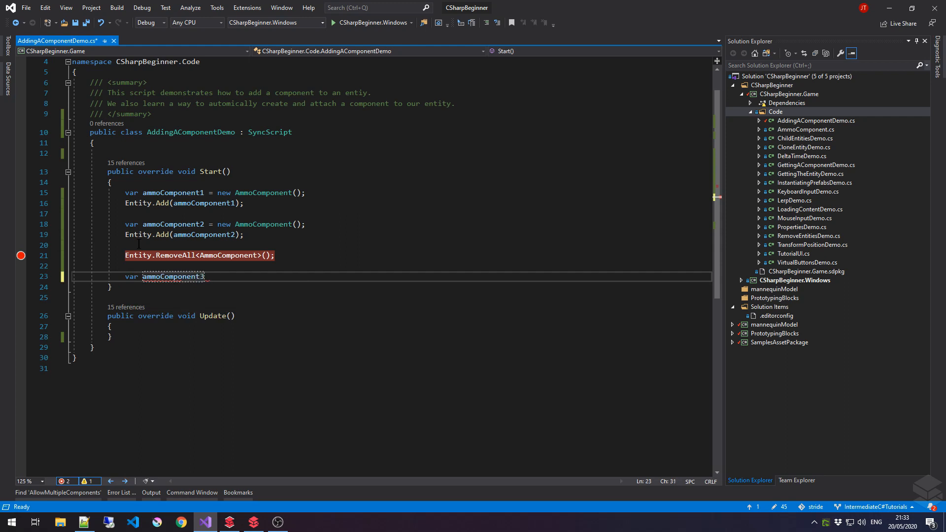
pyautogui.write('= Eni')
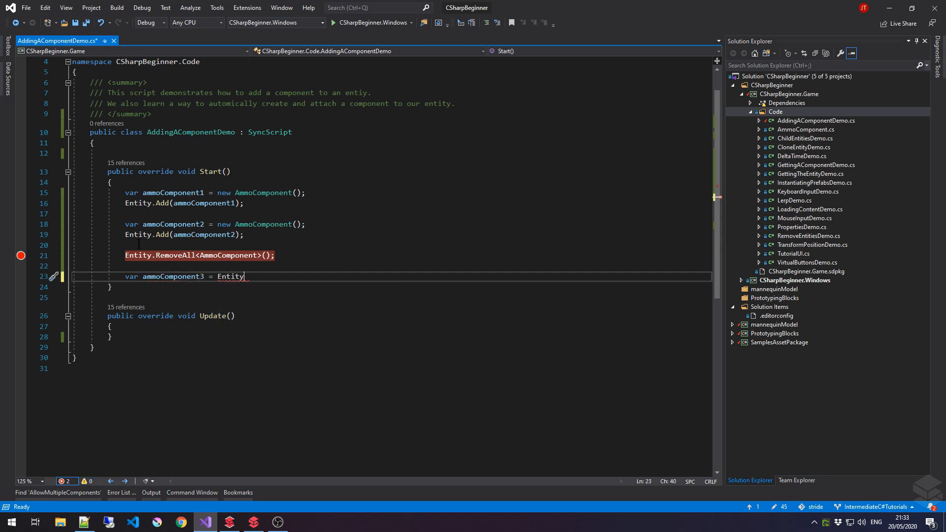
pyautogui.write('.Getor')
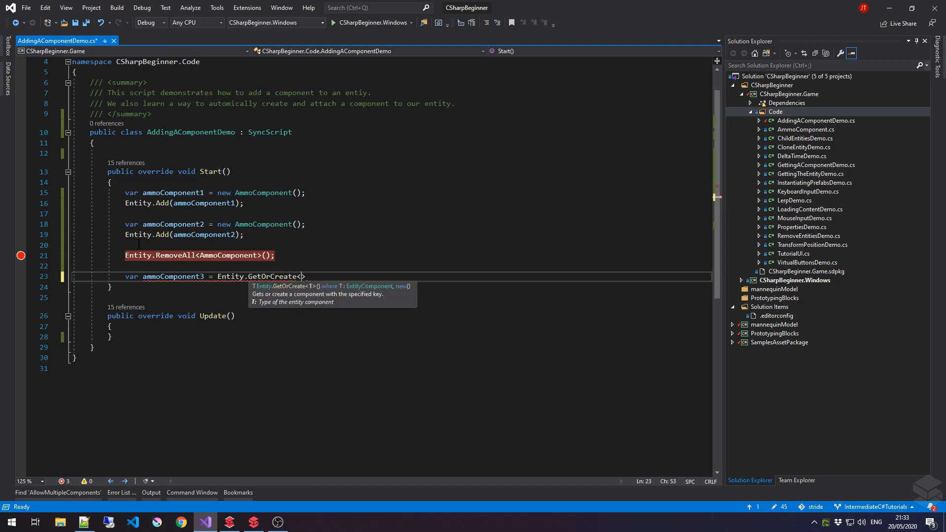
pyautogui.write('Get')
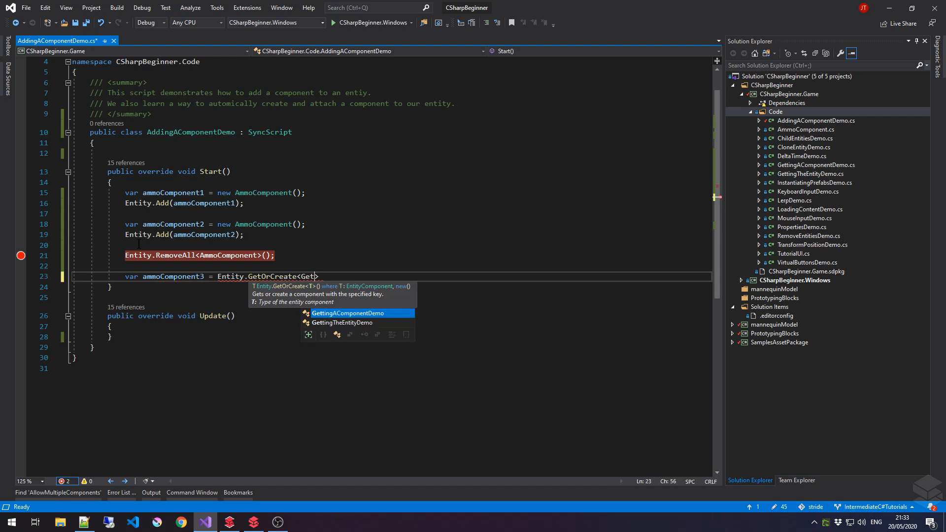
pyautogui.write('AmmoComponen')
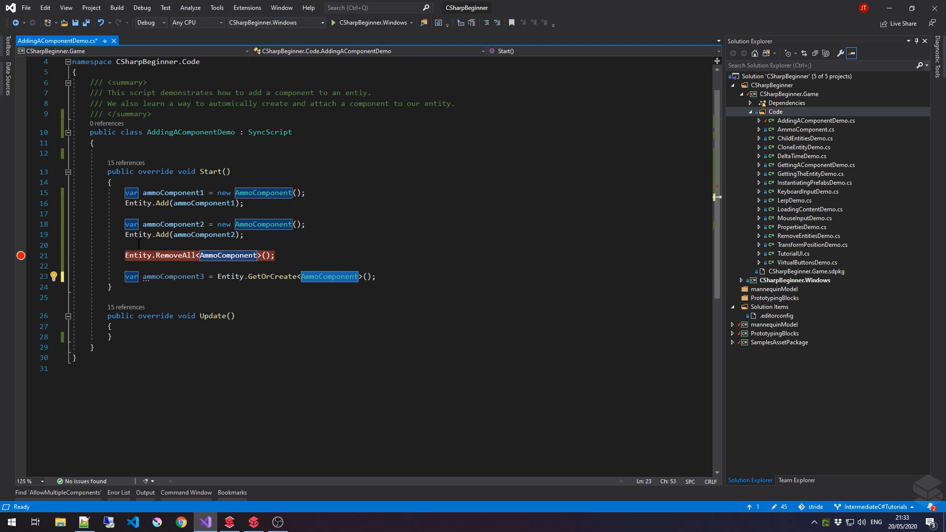
pyautogui.click(360, 276)
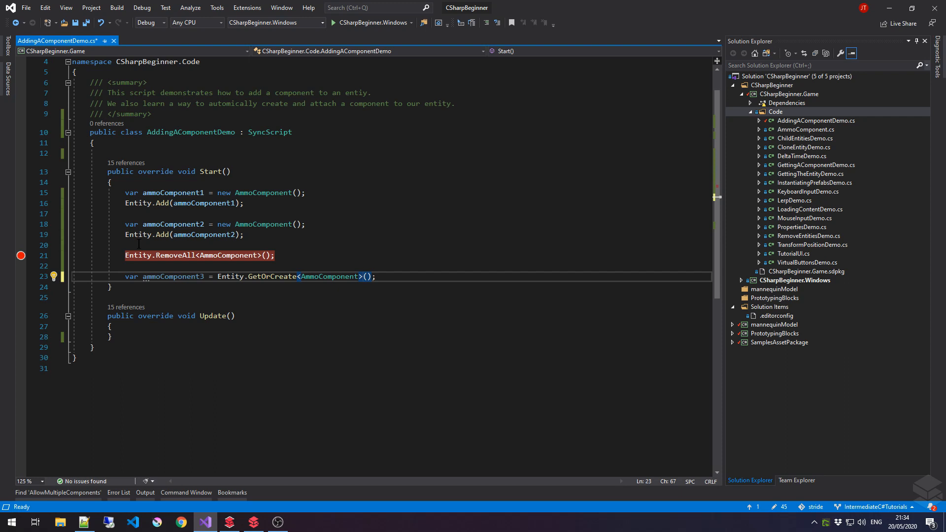
pyautogui.click(124, 266)
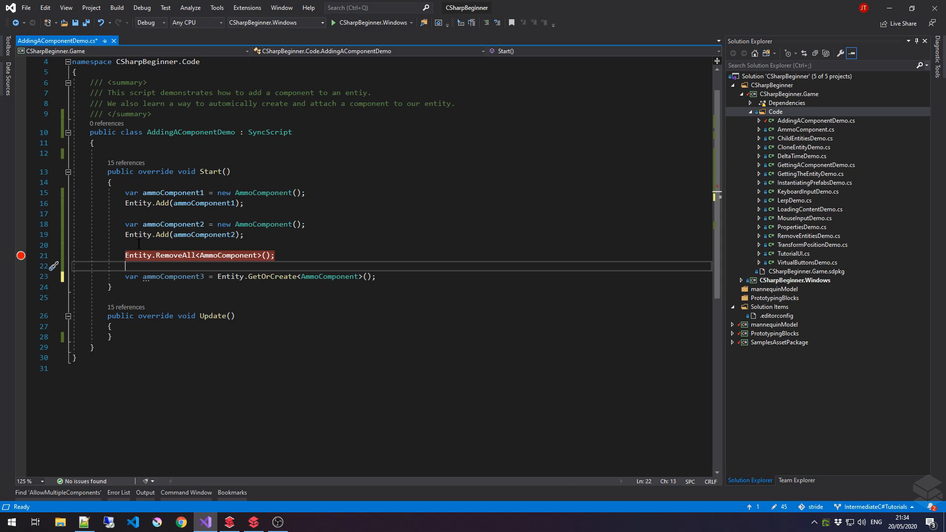
pyautogui.click(274, 256)
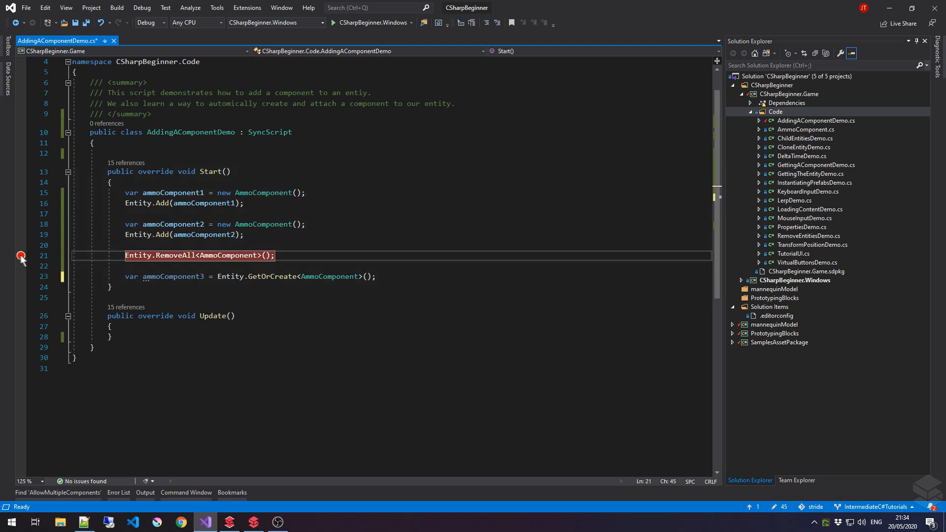
# Step: Clear the breakpoint from the RemoveAll line's gutter
pyautogui.click(138, 255)
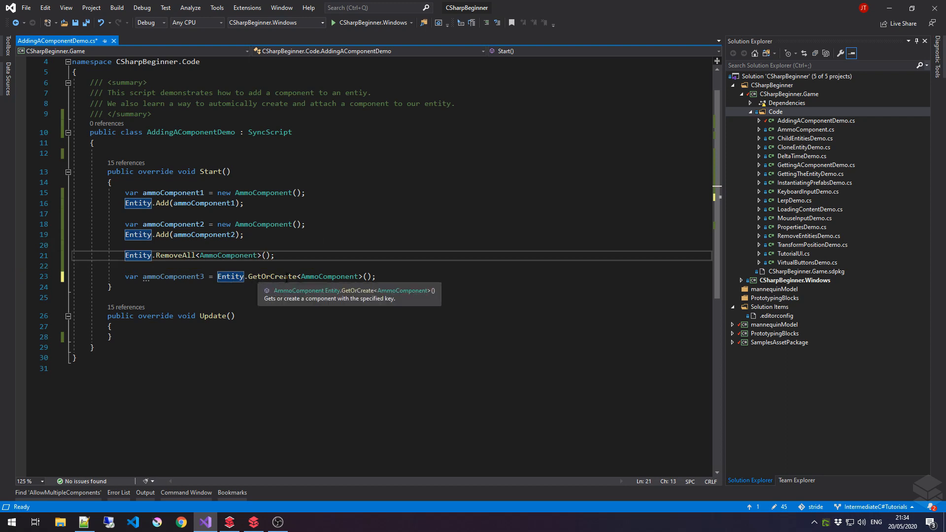
pyautogui.moveTo(361, 254)
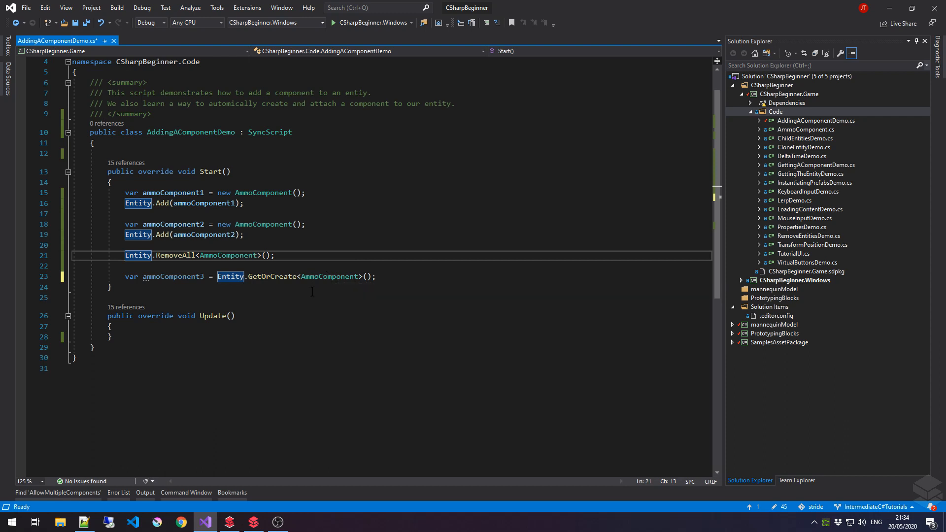
pyautogui.moveTo(286, 313)
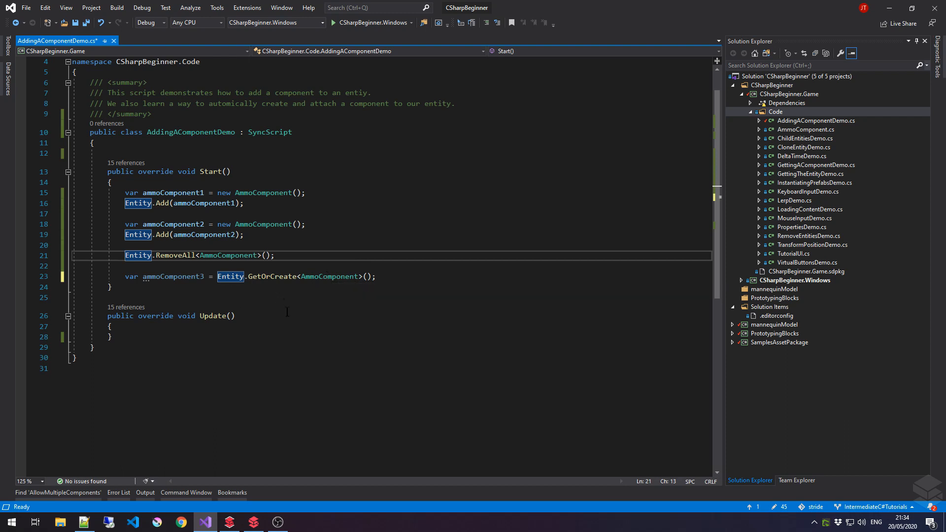
pyautogui.click(309, 276)
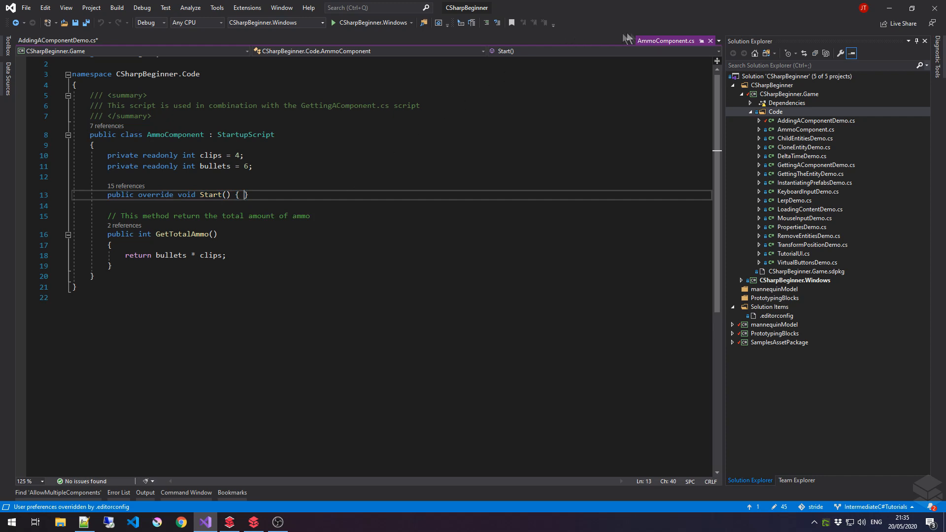
pyautogui.click(54, 40)
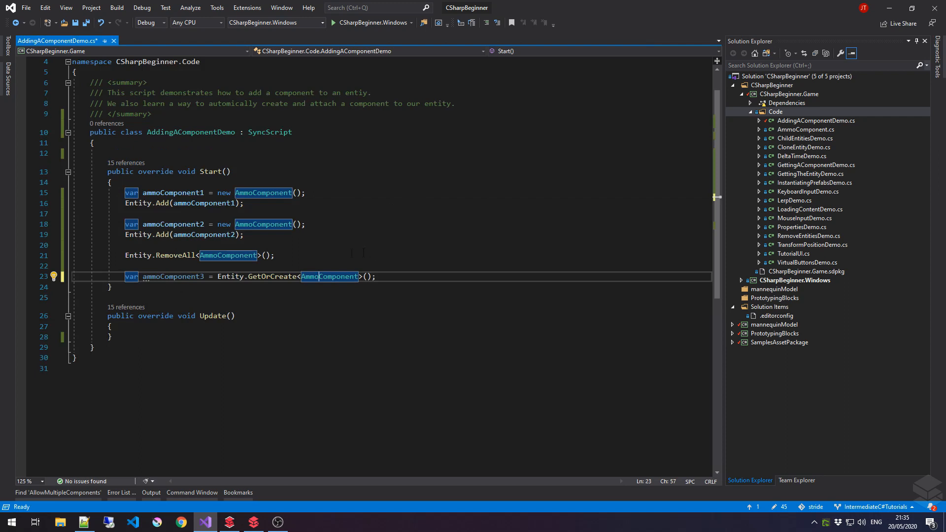
pyautogui.click(377, 276)
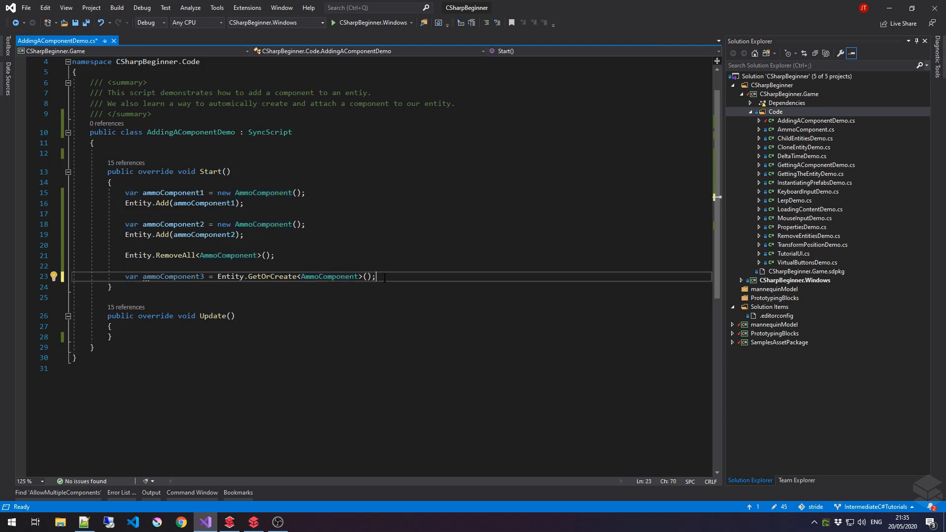